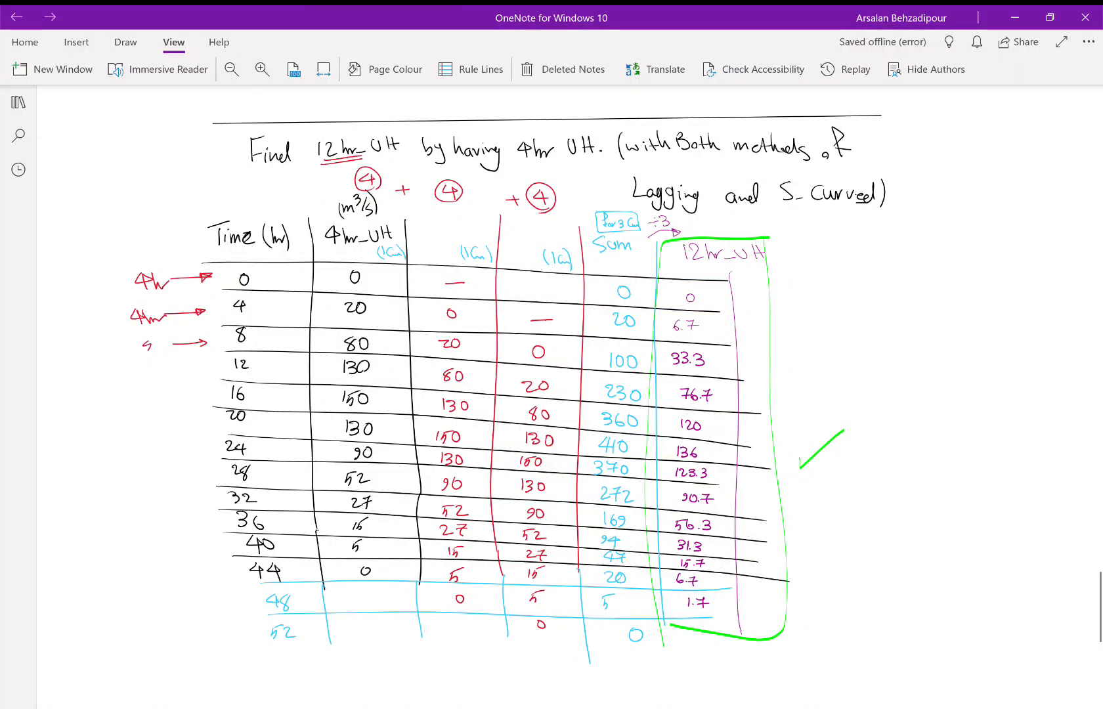
Step: Start ink replay on the handwritten hydrograph page from the View ribbon
left_click(844, 68)
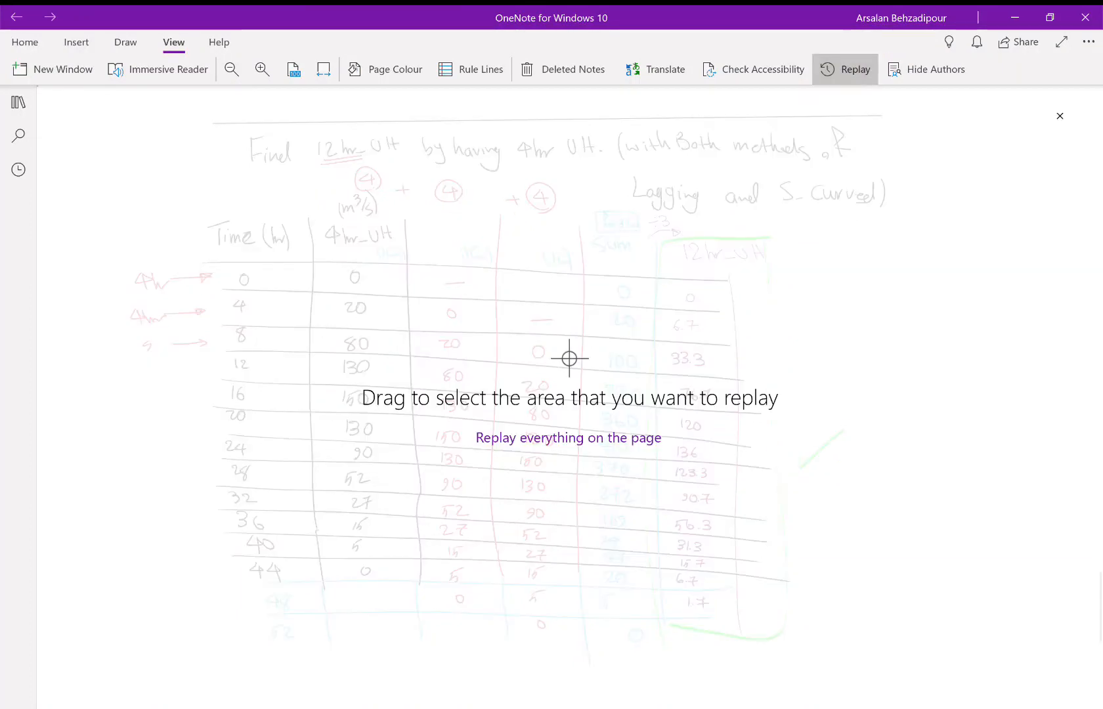
Step: Replay everything on the page, playing then pausing once the 12hr UH problem heading is redrawn
left_click(567, 437)
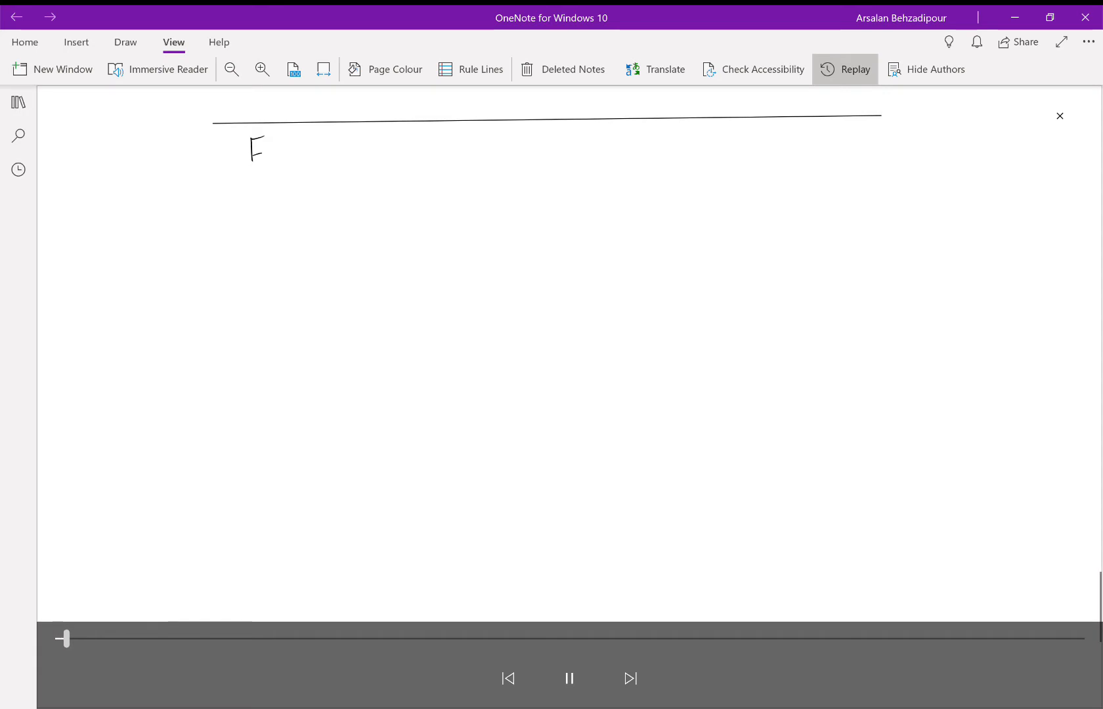
left_click_drag(64, 638, 90, 639)
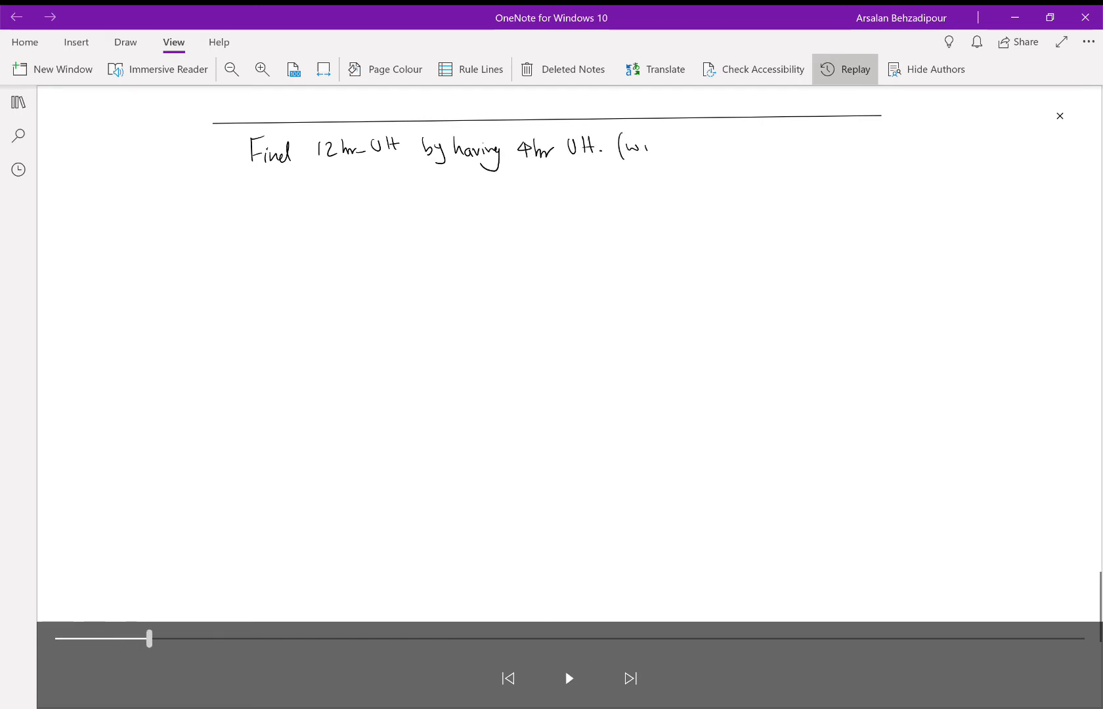
left_click(568, 677)
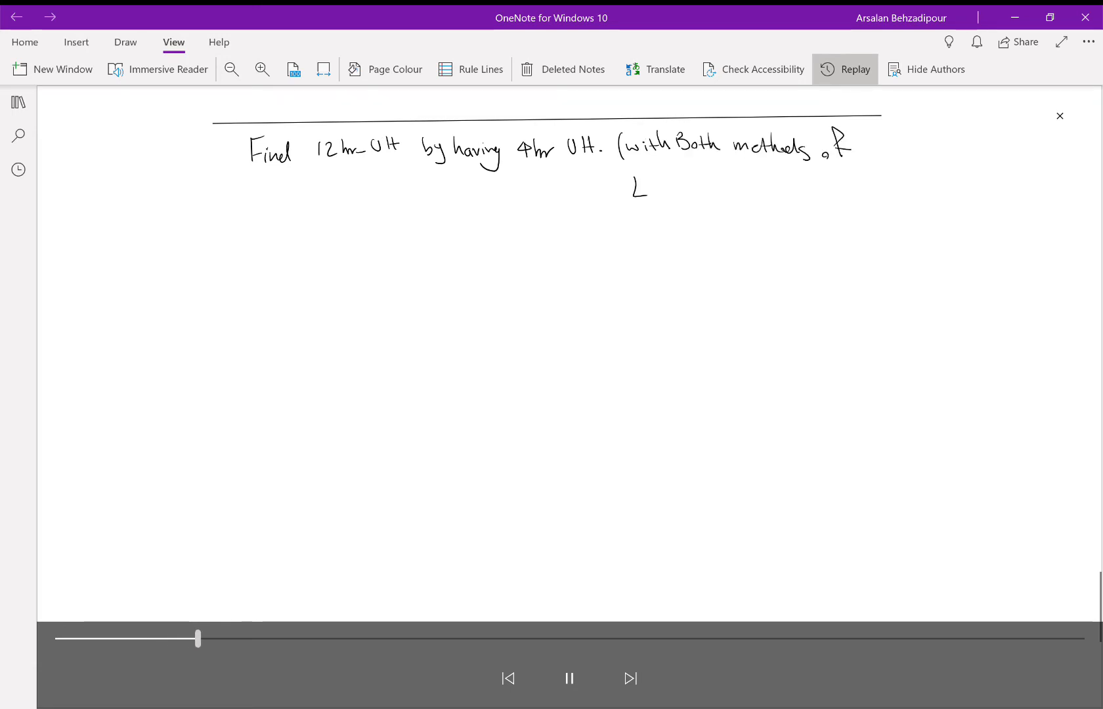
left_click(567, 679)
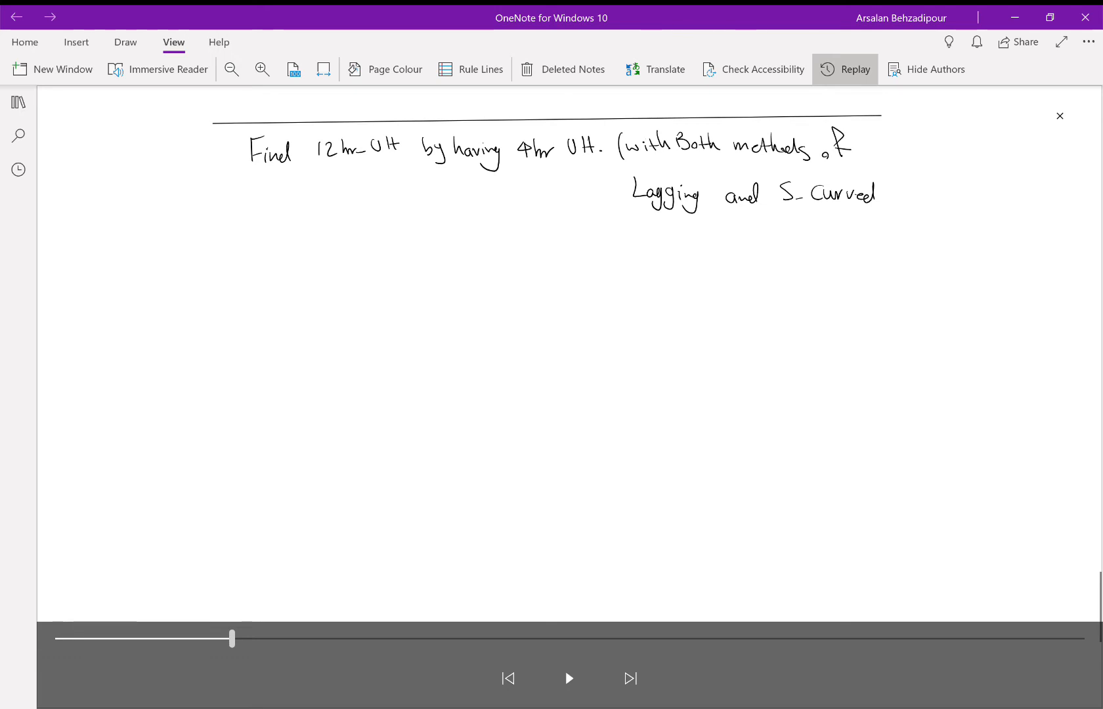
Step: Resume the replay until the Time/4hr_UH table values and circled lag markers are drawn
left_click(568, 679)
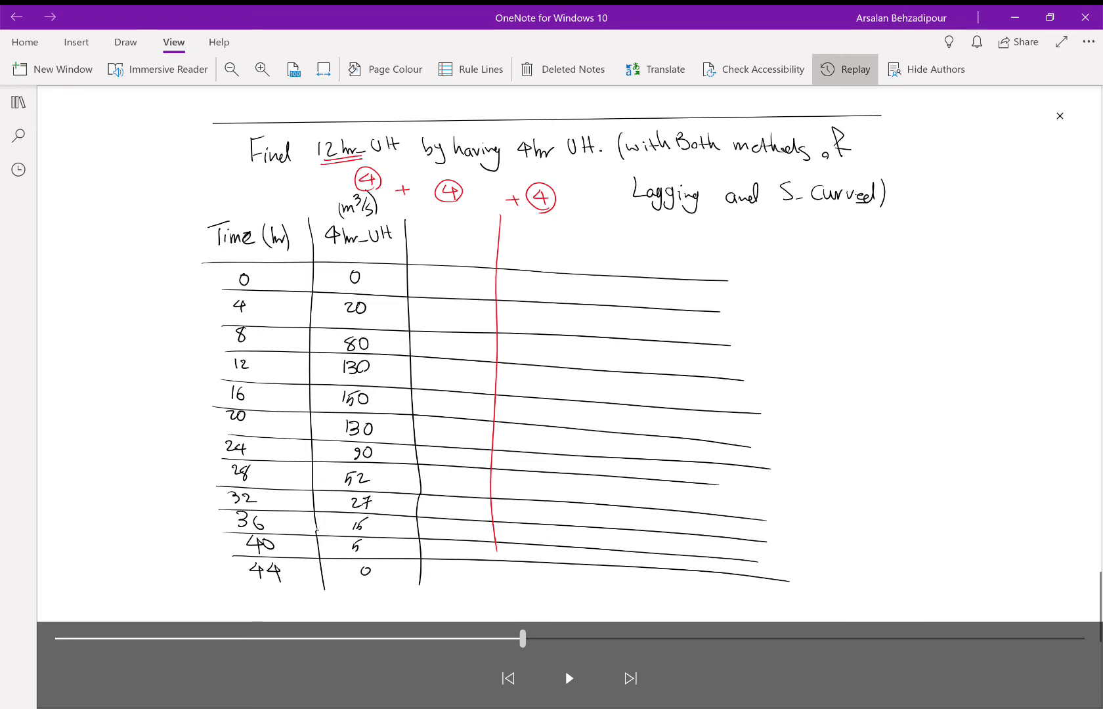
Step: Continue the replay, pausing briefly, until the two lagged columns and most Sum totals appear
left_click(568, 678)
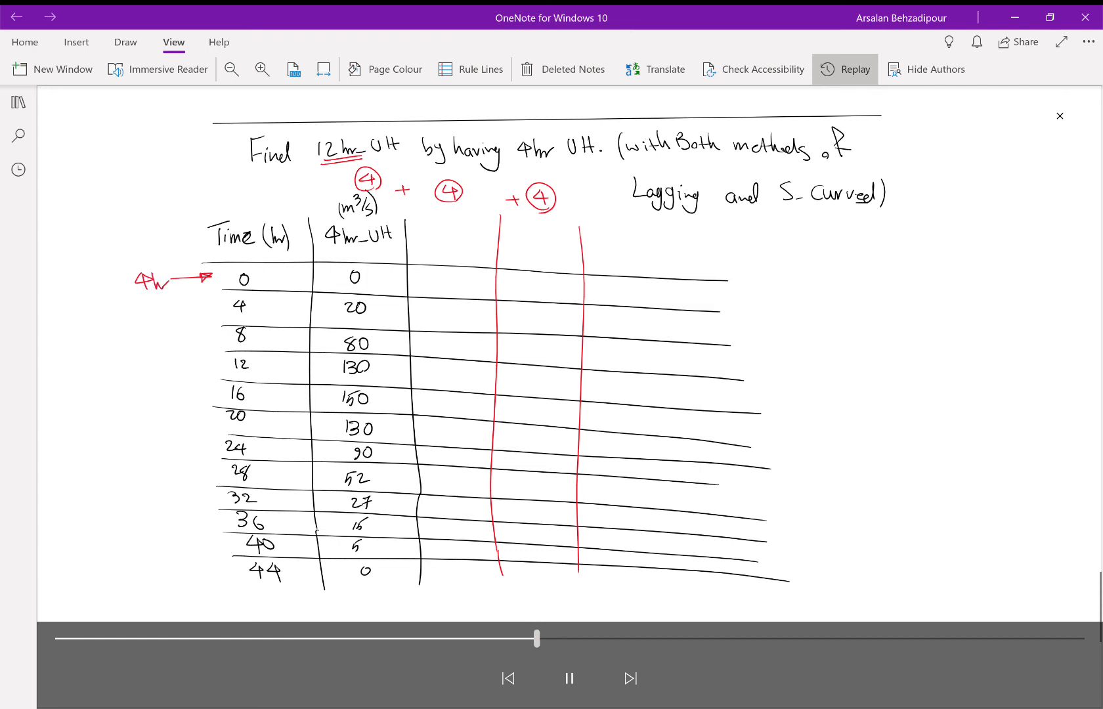
left_click(569, 678)
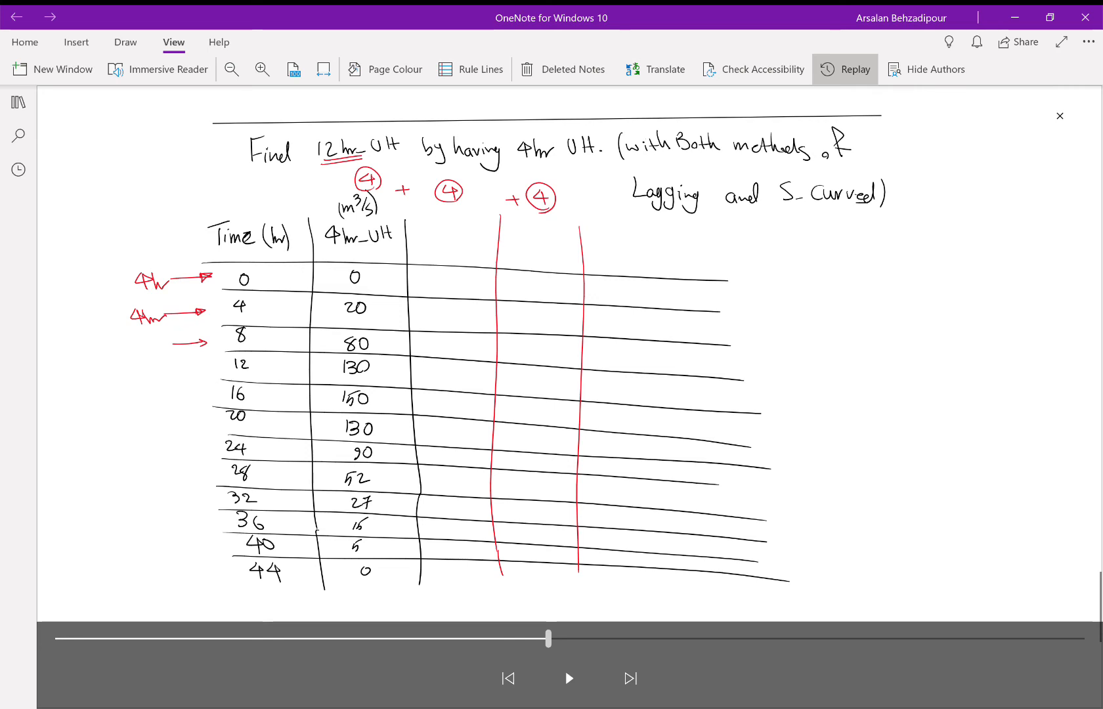
left_click(567, 678)
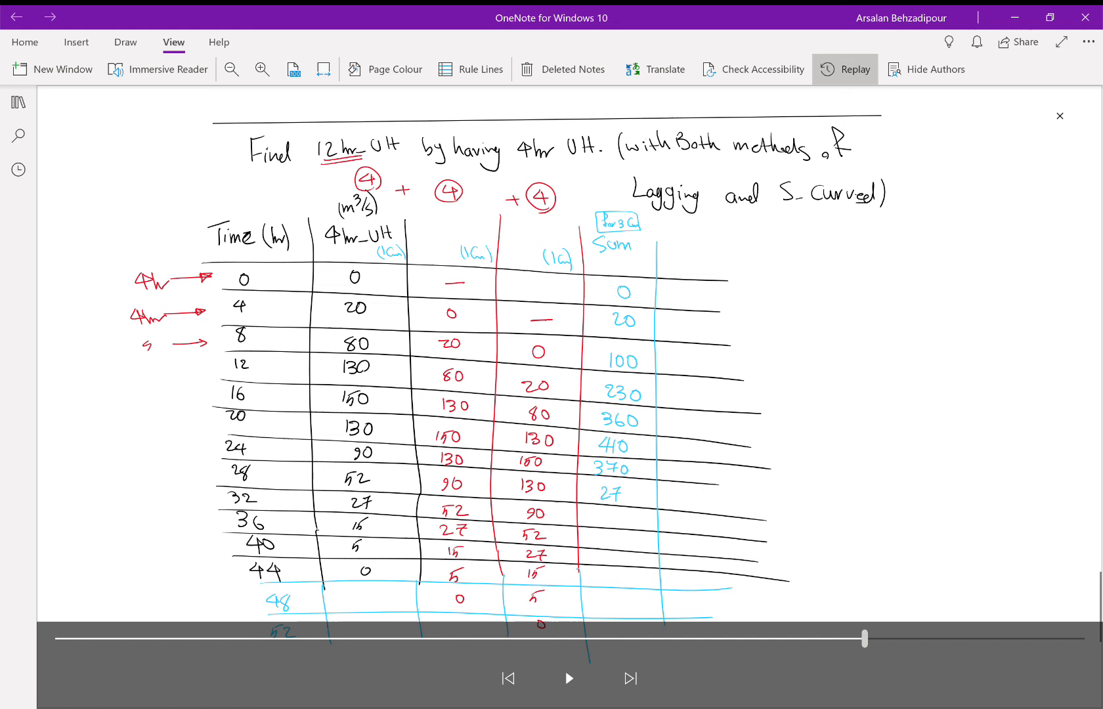
Step: Resume then pause the replay after the Sum totals finish and the 12hr_UH divide-by-3 heading is written
left_click(569, 679)
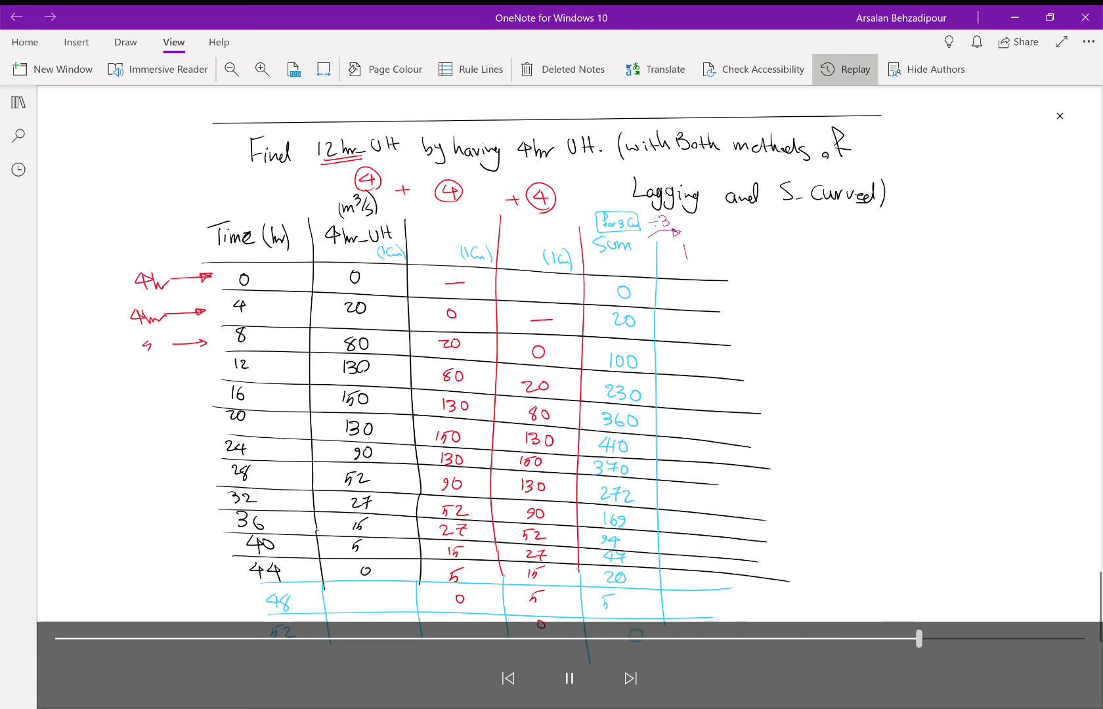
left_click(568, 678)
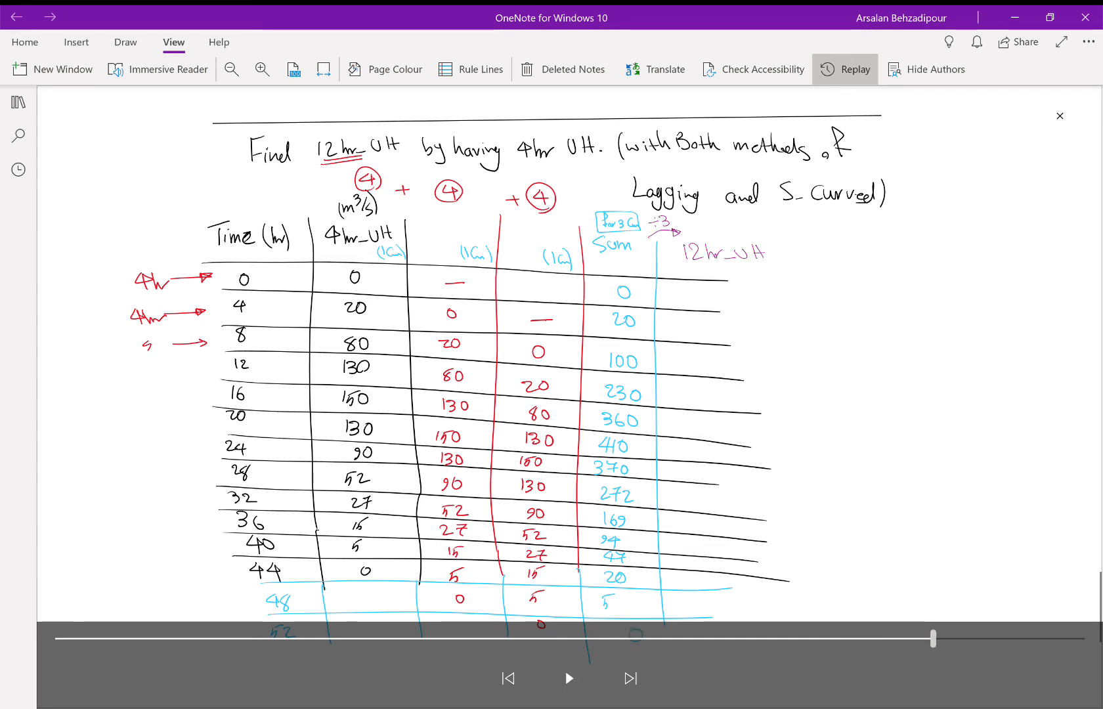